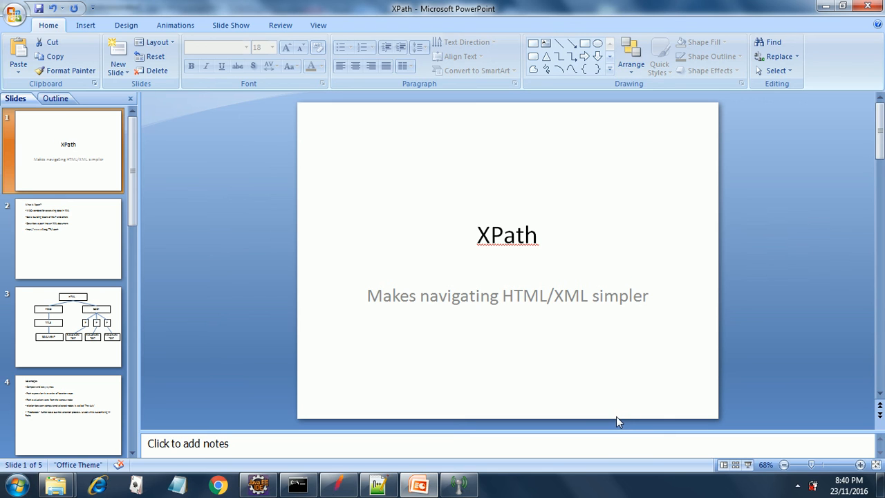
pyautogui.moveTo(583, 429)
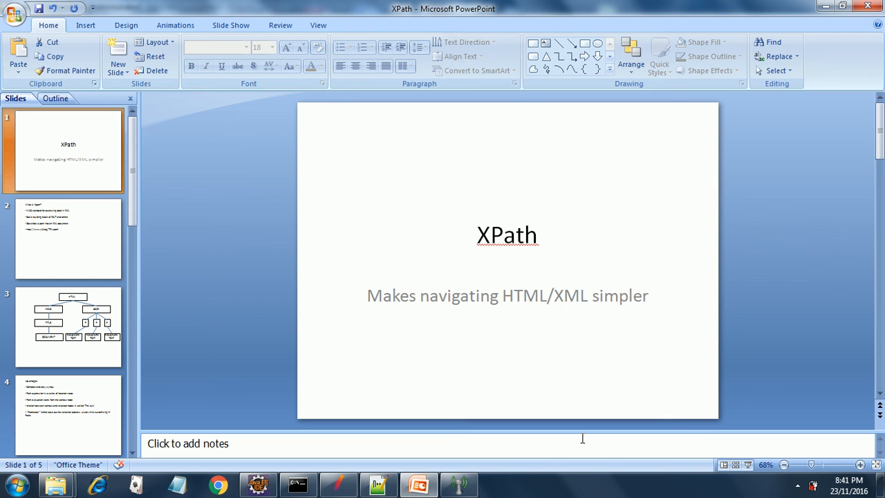
pyautogui.moveTo(581, 436)
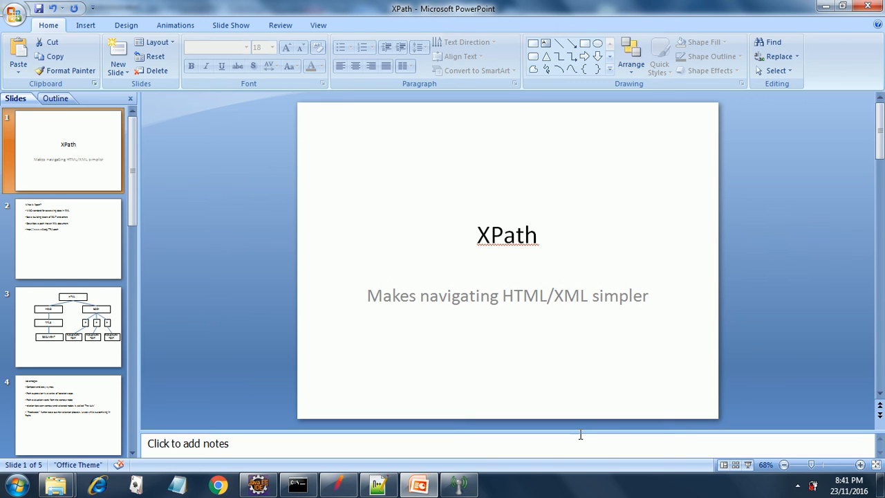
pyautogui.moveTo(578, 434)
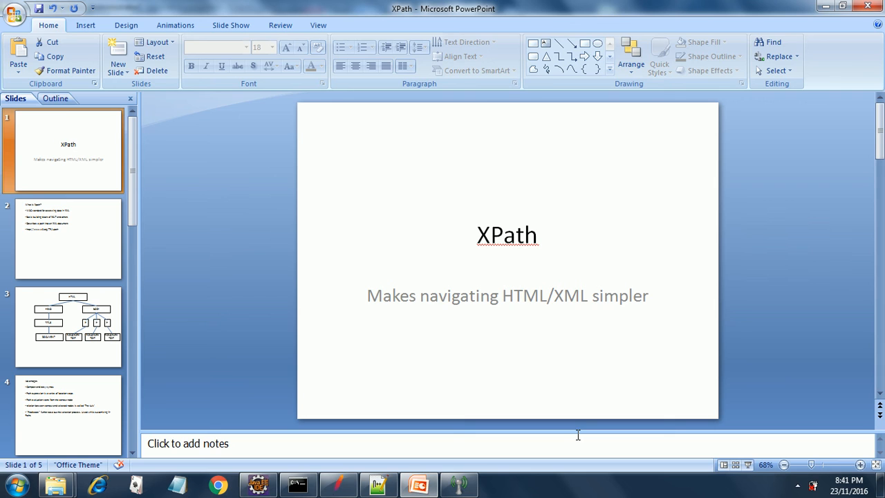